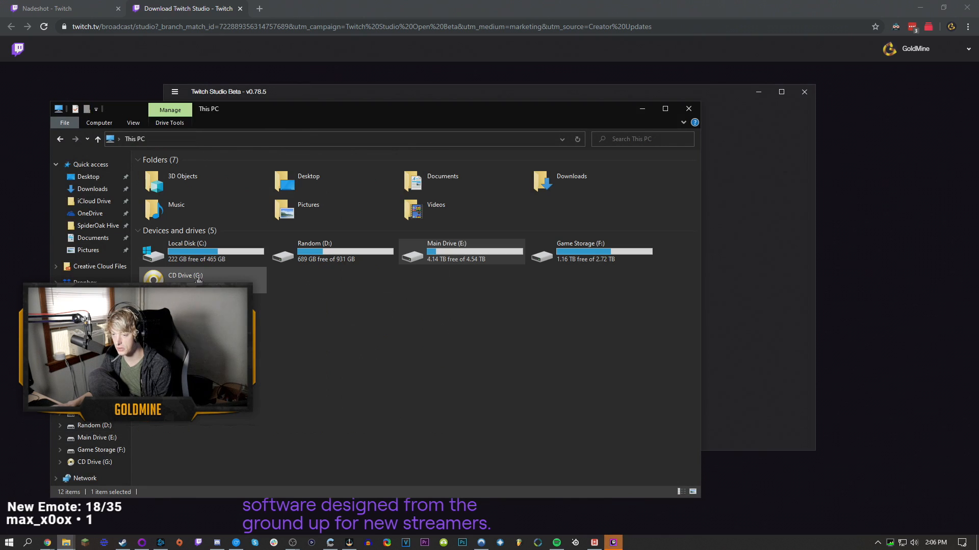
Browse the contents of Main Drive (E:) from This PC
double_click(447, 251)
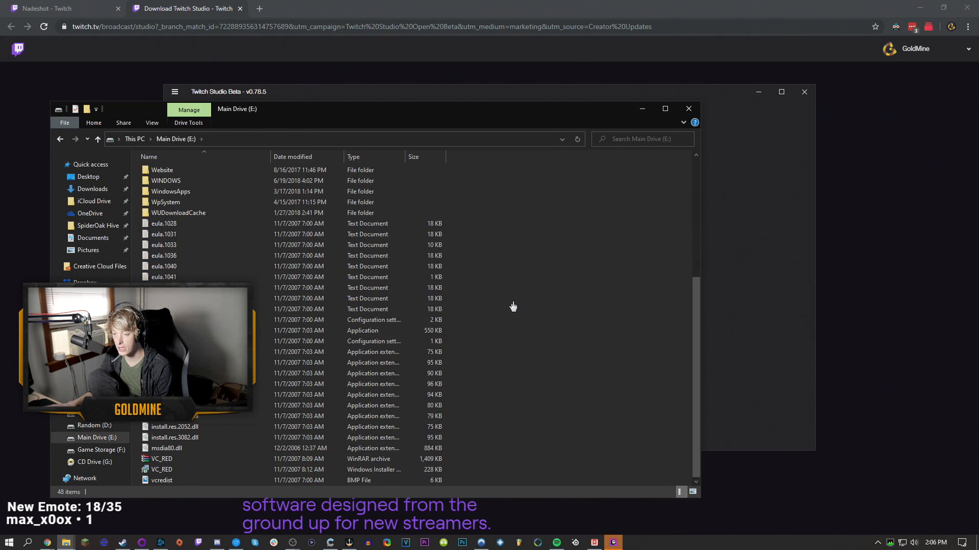
scroll(up, 3)
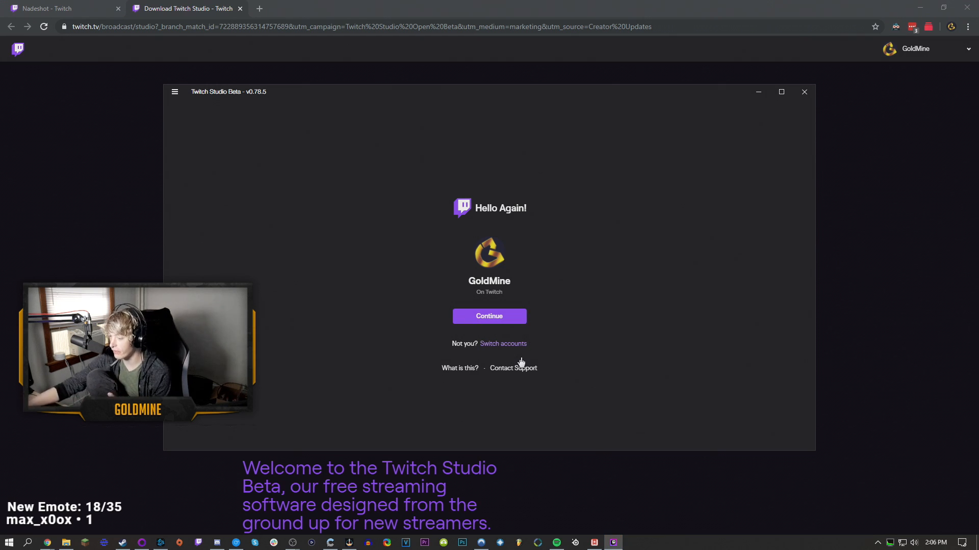
Continue with the signed-in account and personalize the microphone with background-noise removal off, loudness equalization on
click(488, 316)
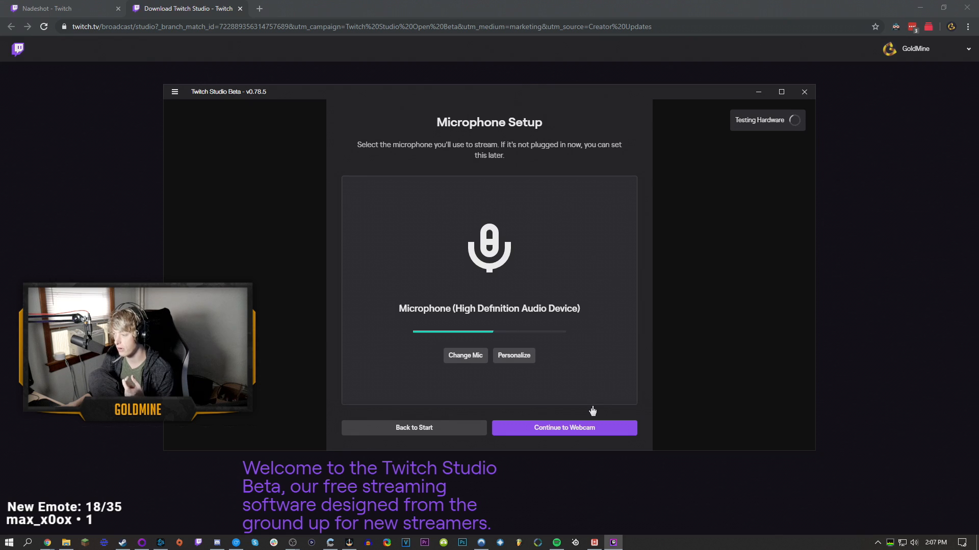
click(513, 355)
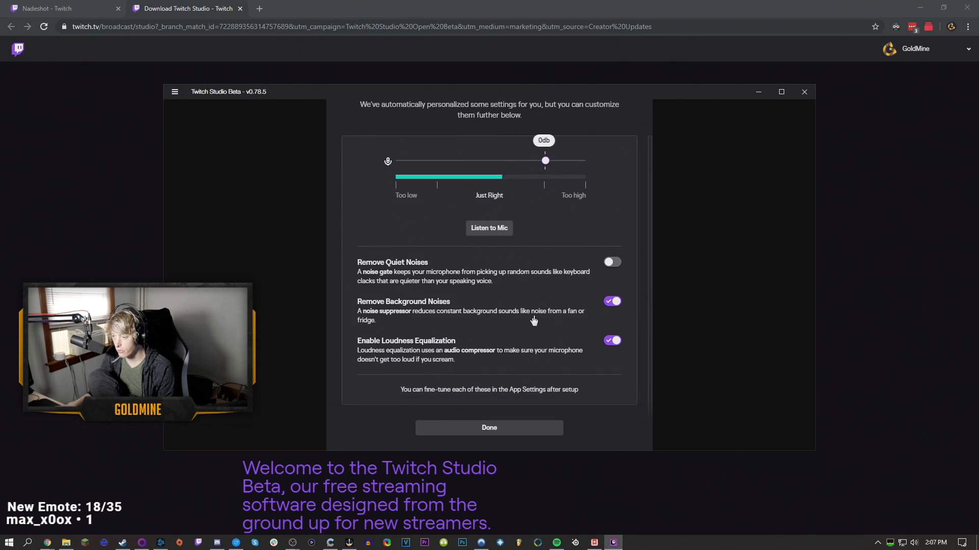
click(612, 302)
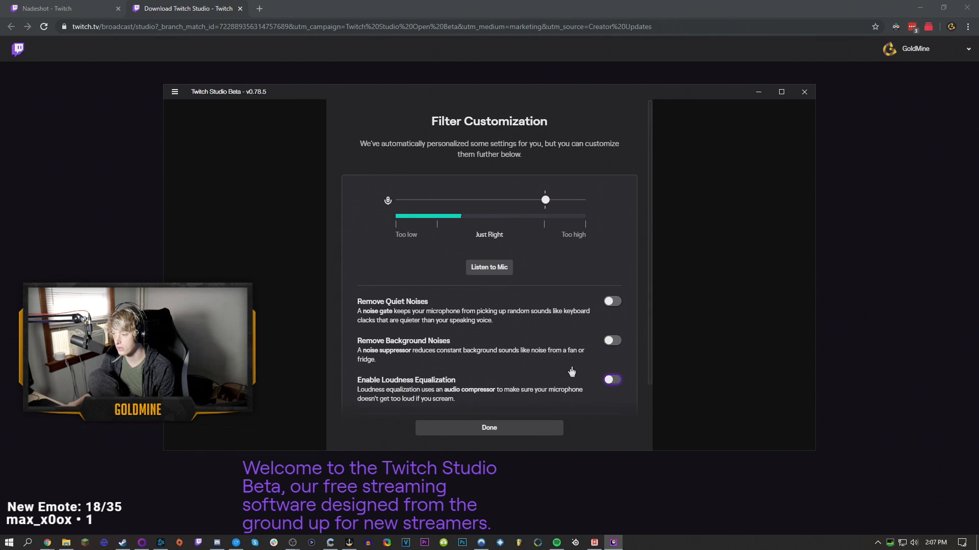
click(488, 427)
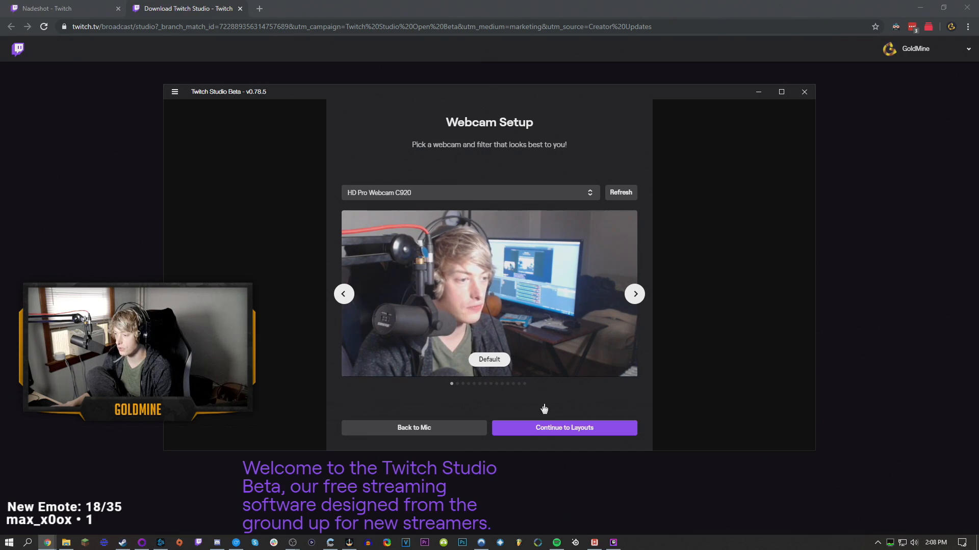
Preview the Cold, Black And White 2 and LoFi webcam filters, then proceed to Stream Layouts
click(634, 293)
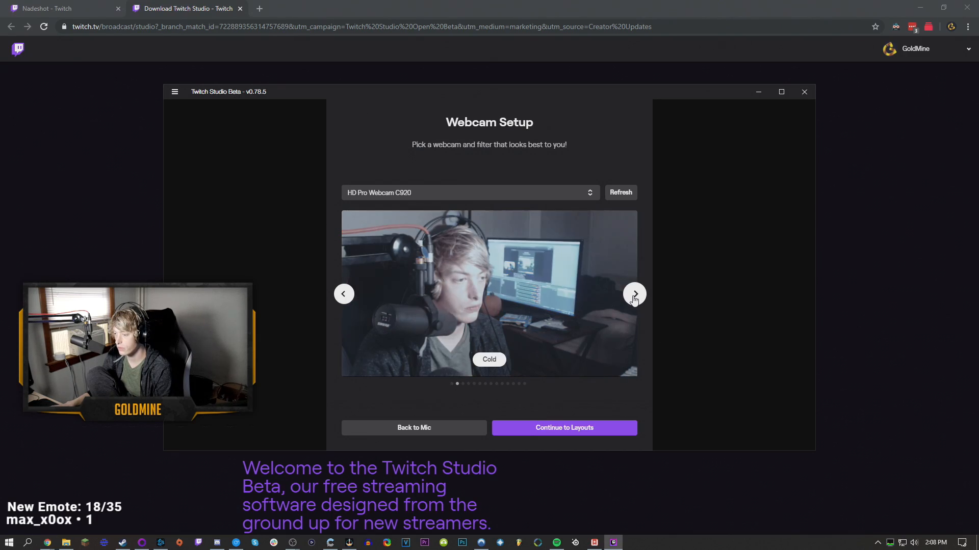
click(634, 293)
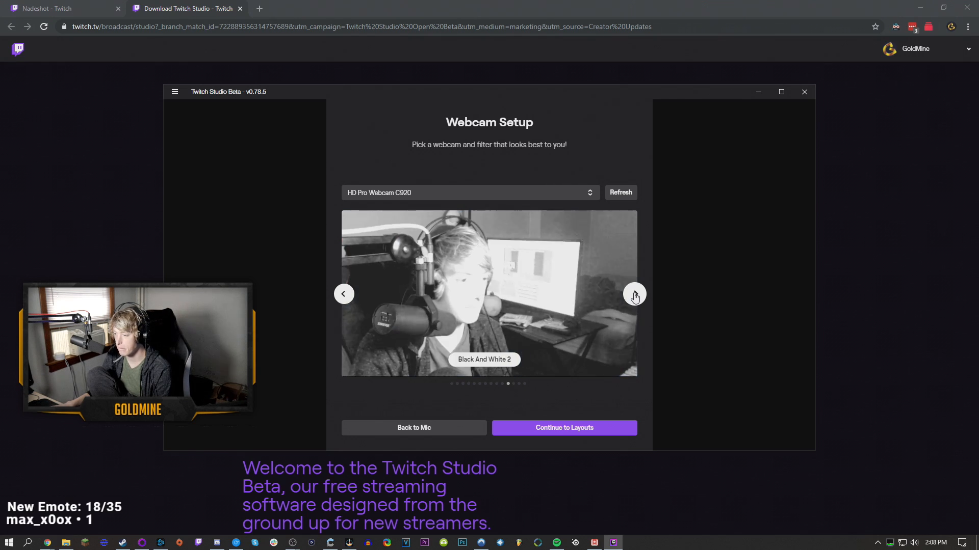
click(634, 294)
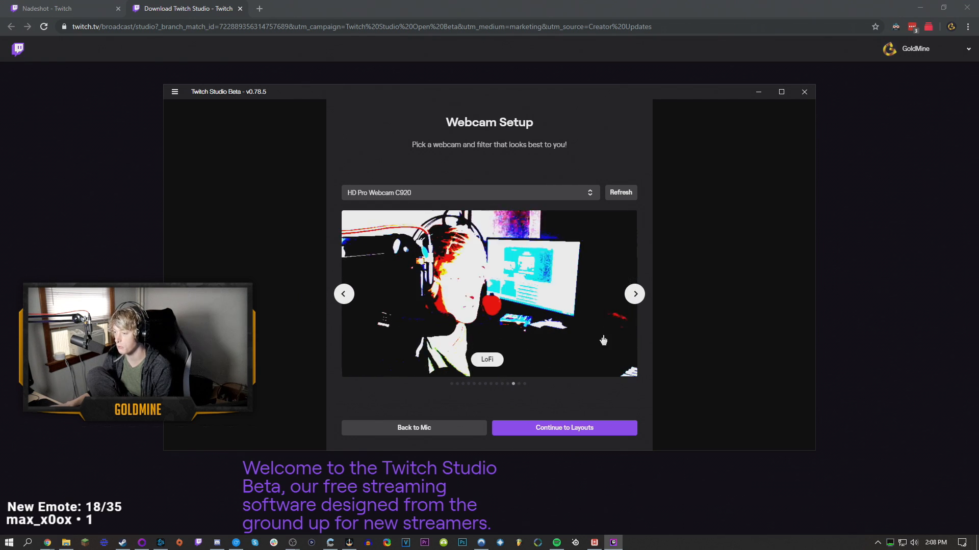
click(563, 427)
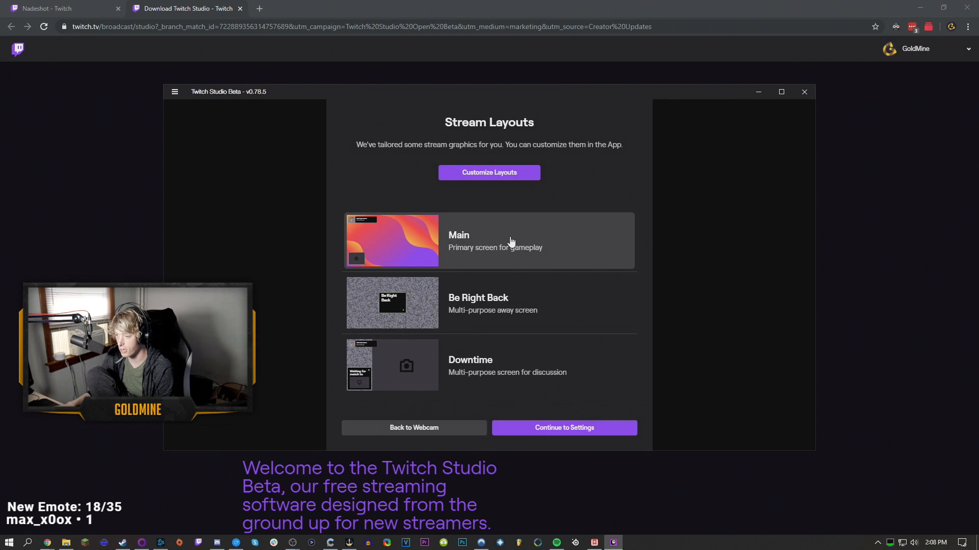
click(488, 172)
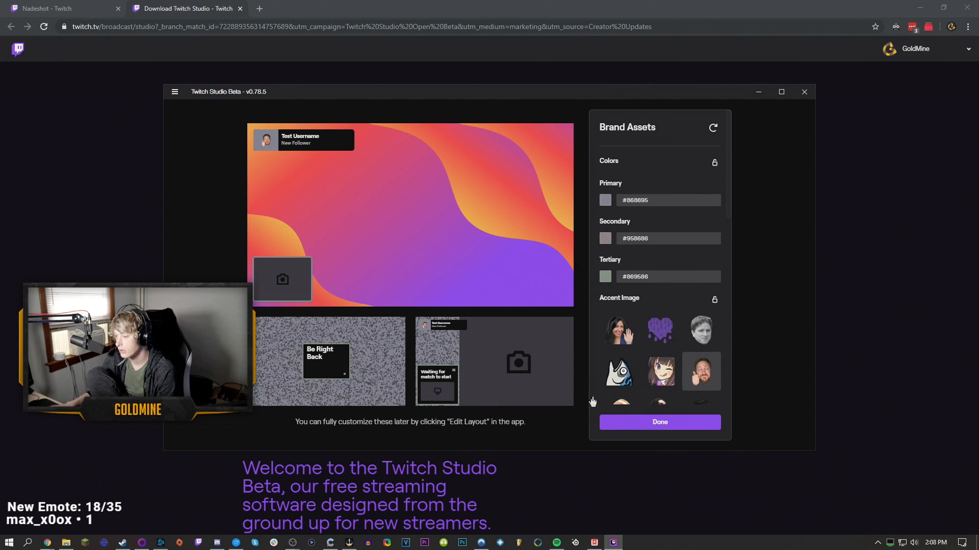
click(659, 422)
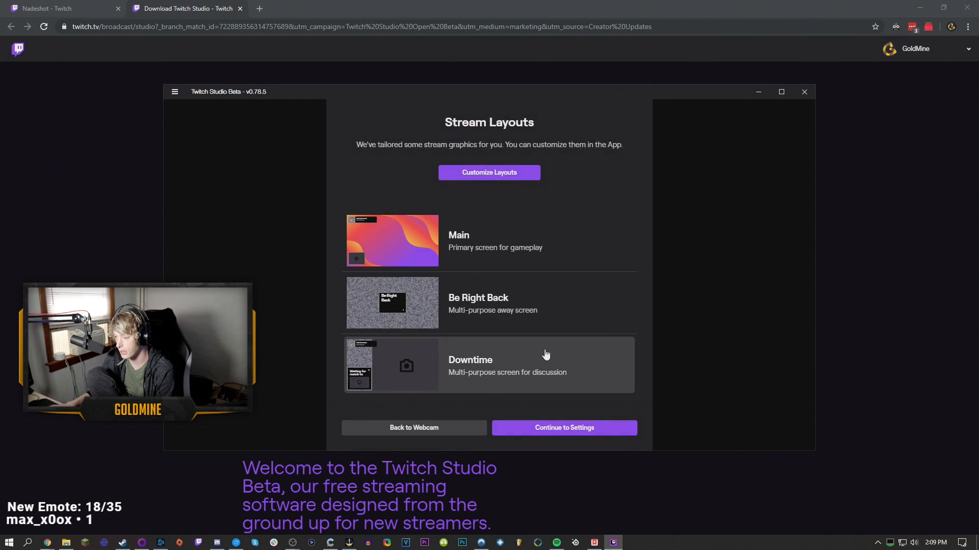
Rerun the stream quality test for 720p60, review encoder bitrate options, and finish onboarding
click(562, 427)
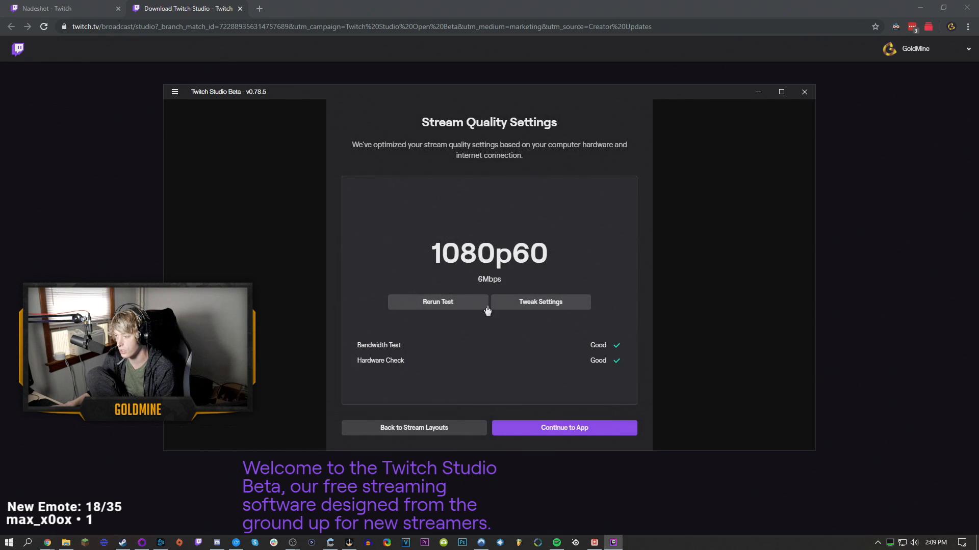
mouse_move(482, 279)
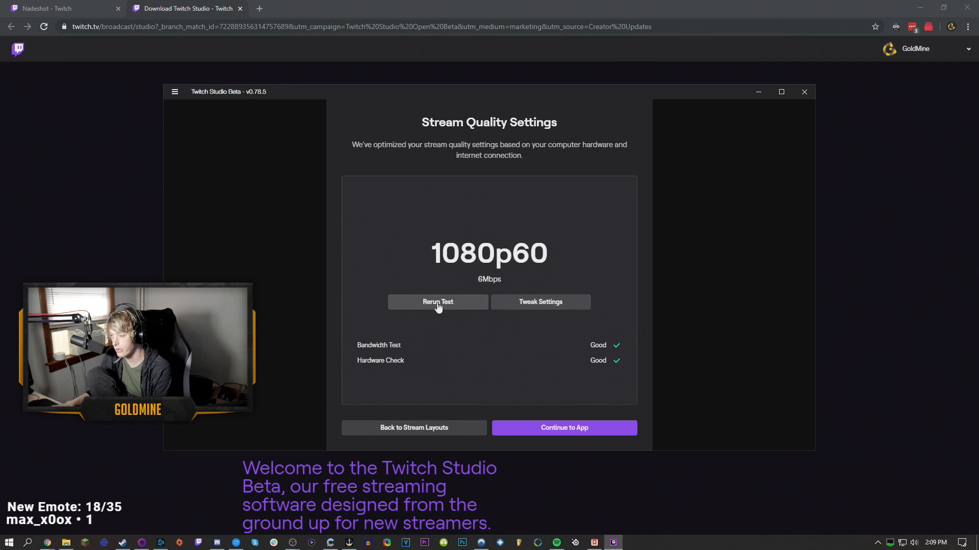
click(438, 302)
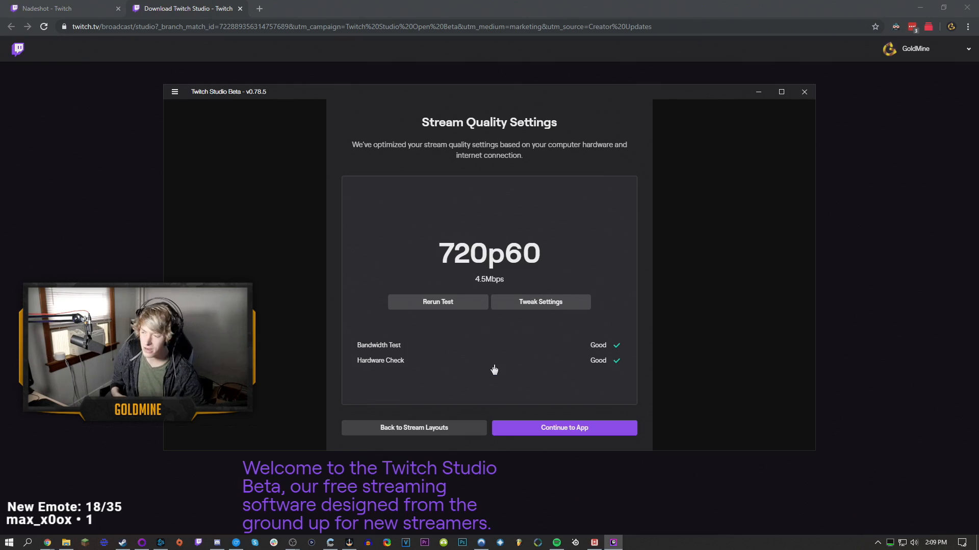
click(540, 302)
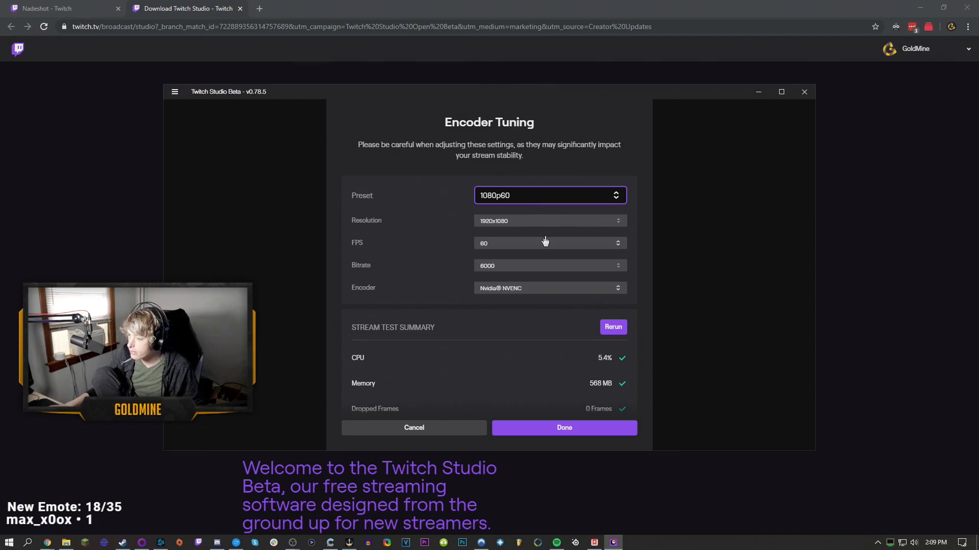
click(550, 265)
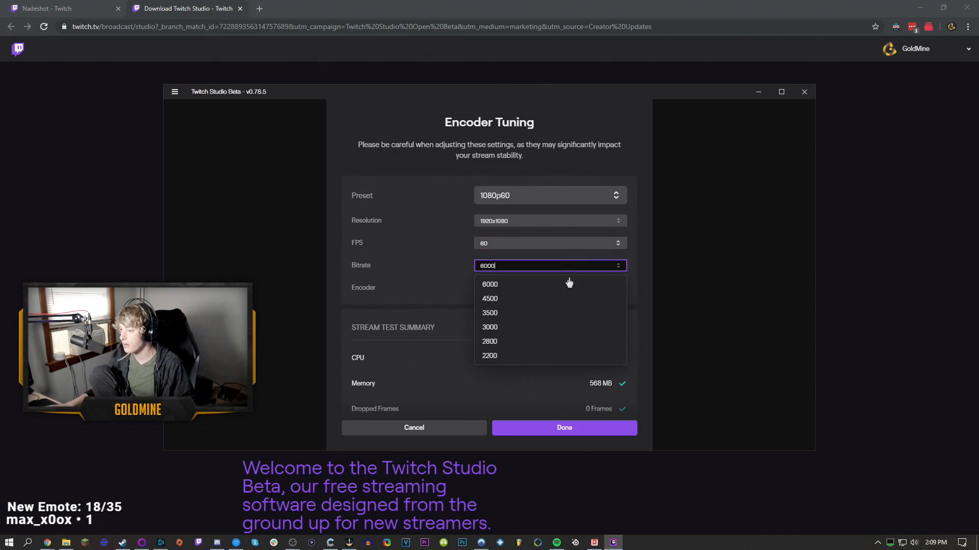
click(563, 427)
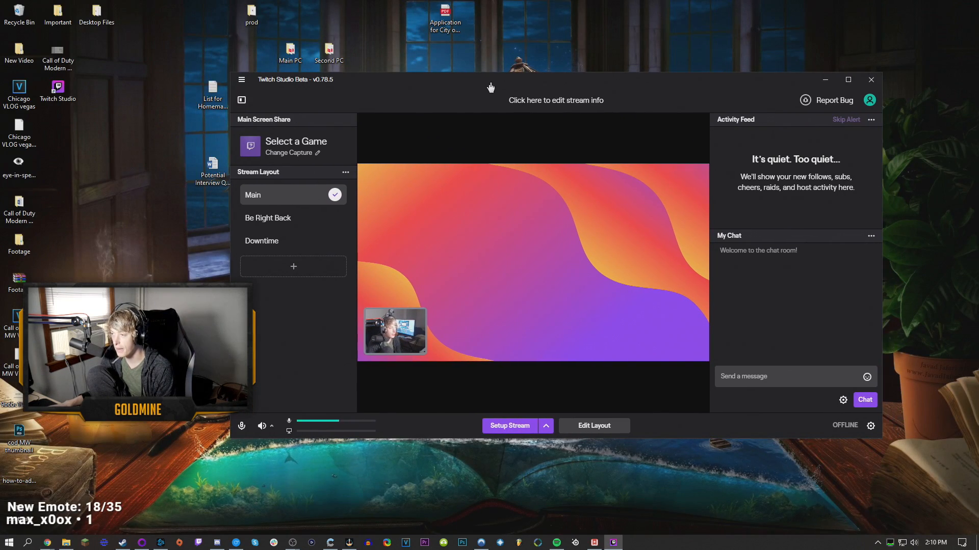
Enter the stream title 'GoldMine 2.0' and bring up the General app settings
click(555, 100)
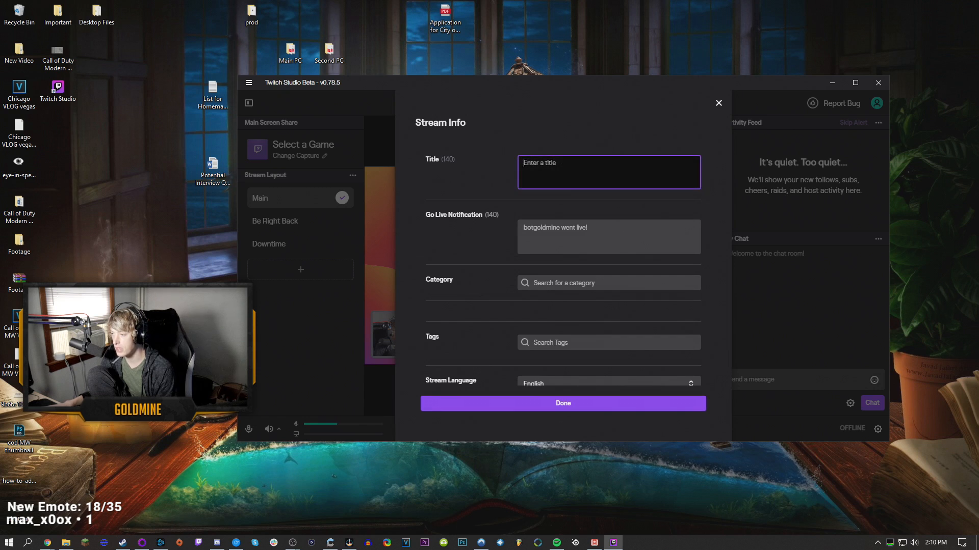
text(GoldMine 2.0)
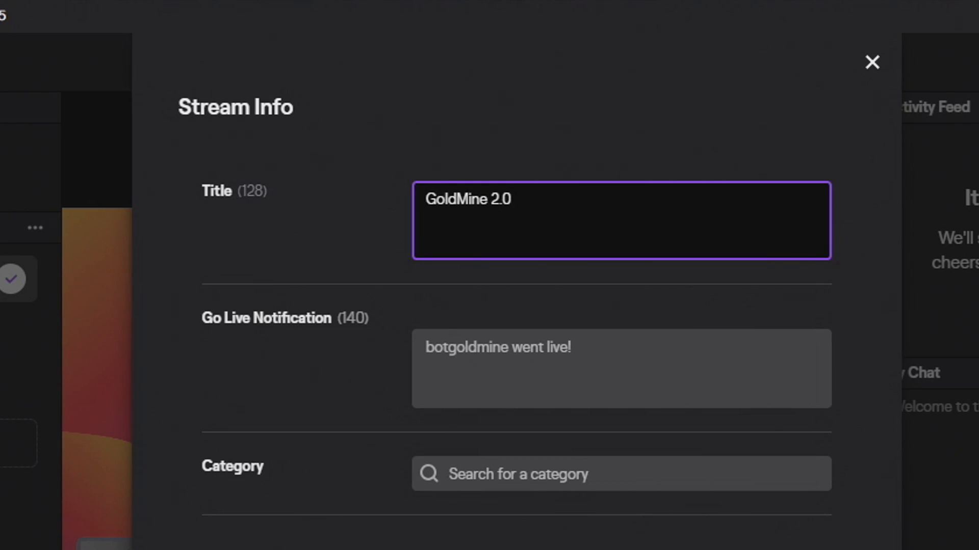
click(871, 62)
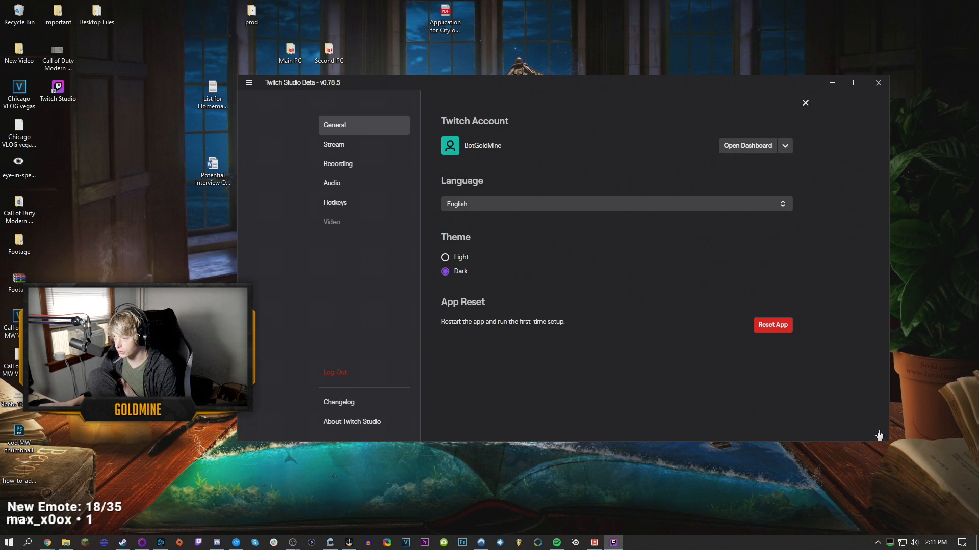
Browse the Recording, Audio and Hotkeys settings pages, then close Settings
click(338, 163)
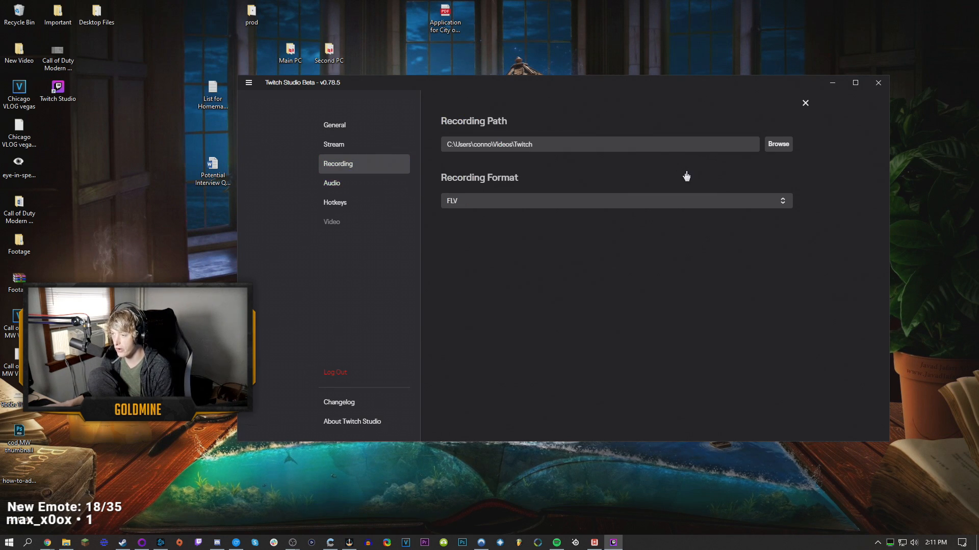
click(332, 182)
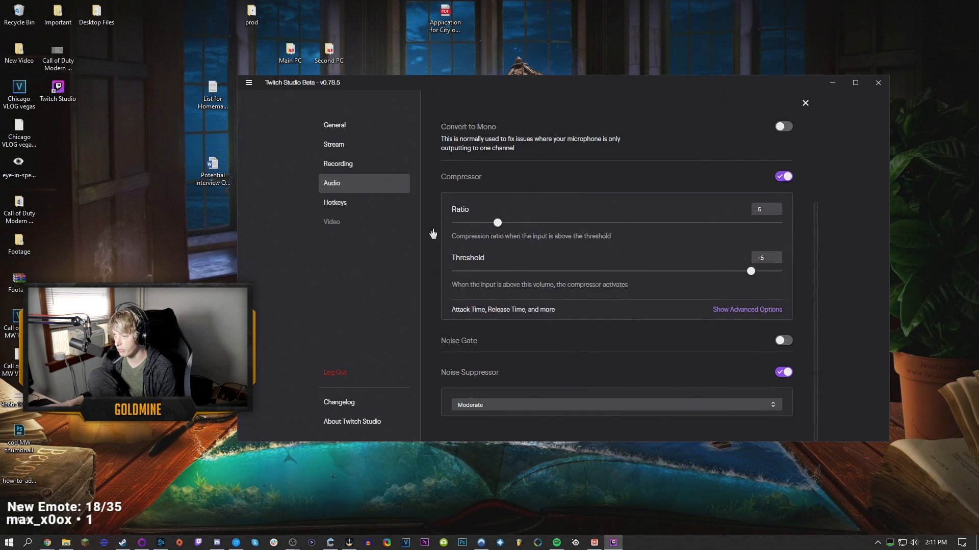
click(334, 201)
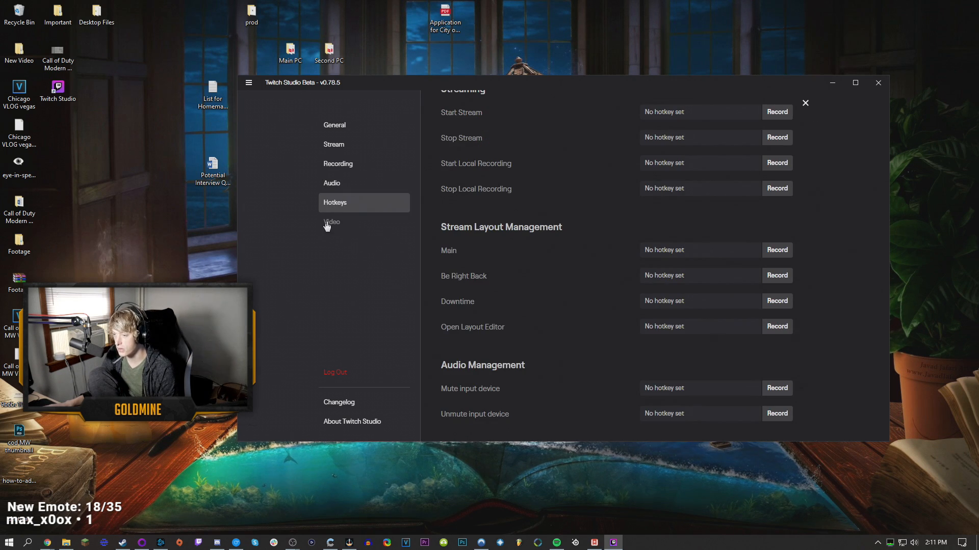
mouse_move(331, 223)
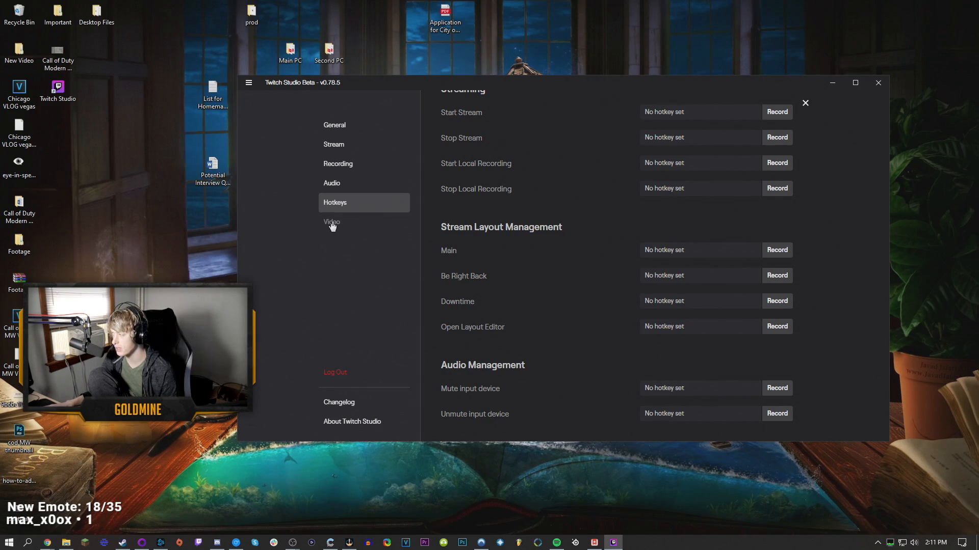
click(805, 102)
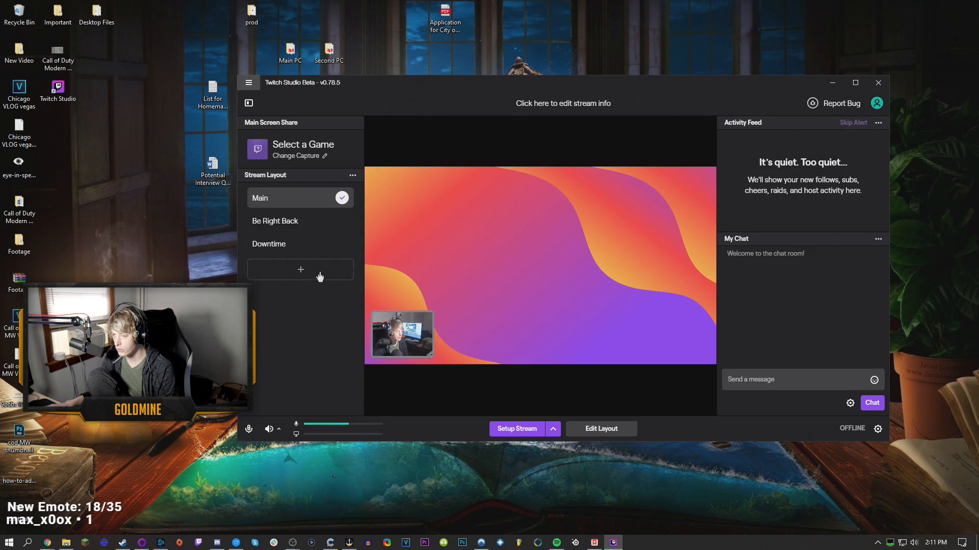
Set title 'GoldMine 2.0 :)' in Just Chatting and move the webcam to the Main layout's top-left
click(274, 221)
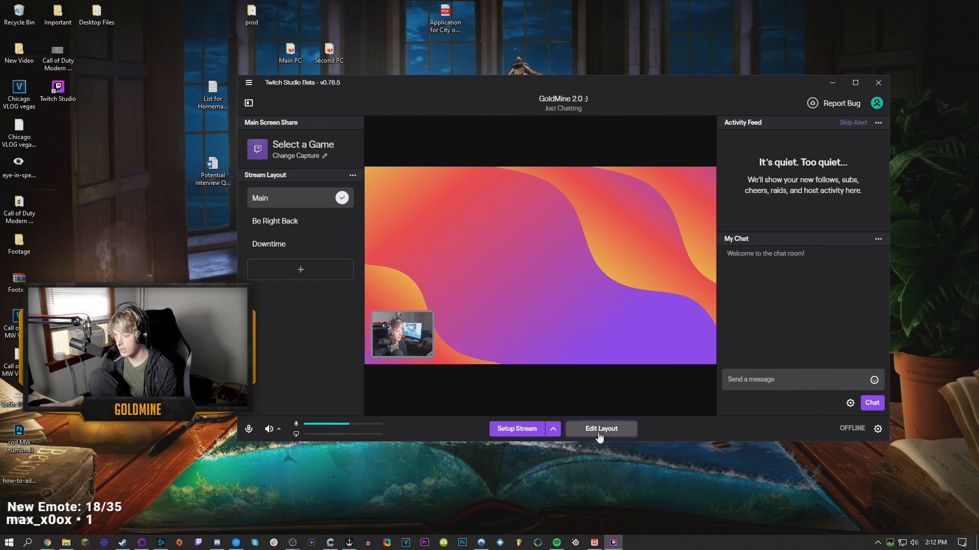
click(600, 429)
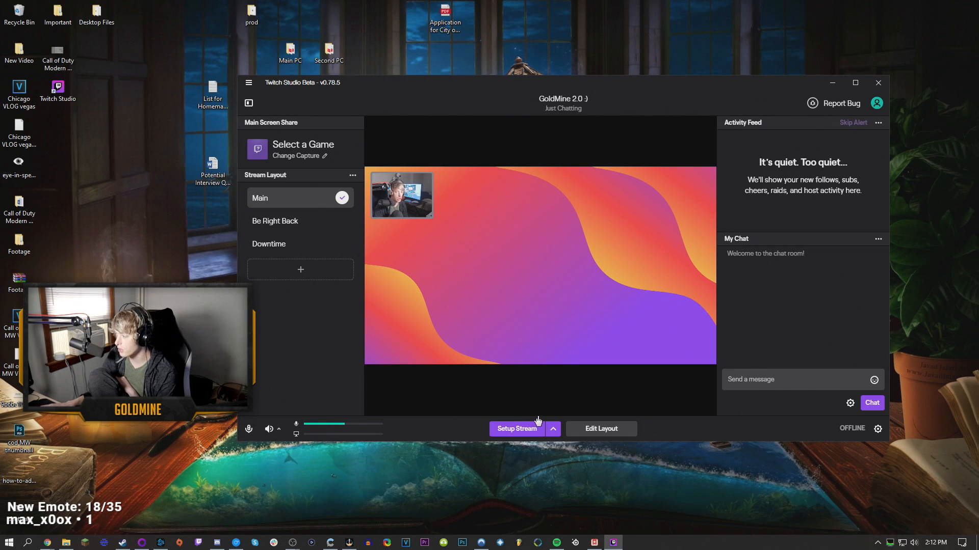
mouse_move(564, 389)
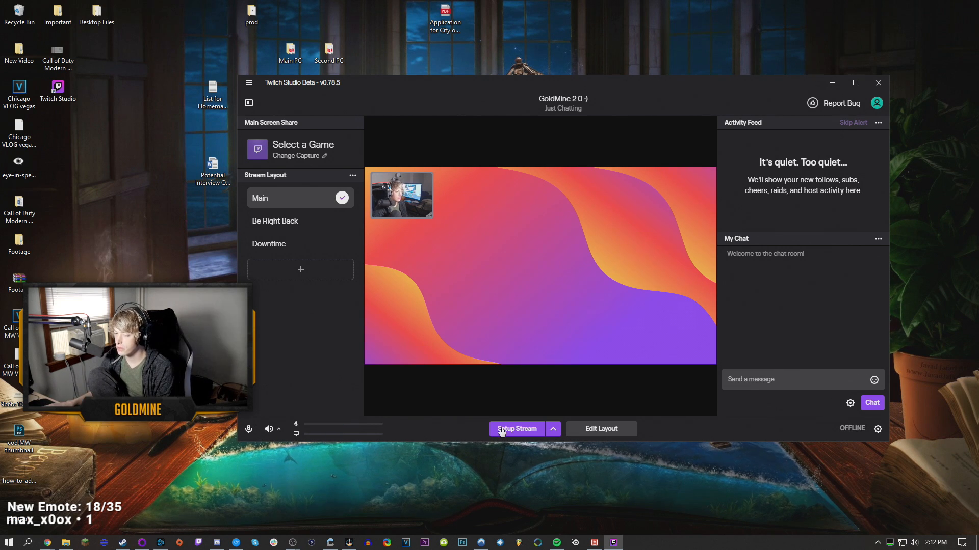
click(600, 429)
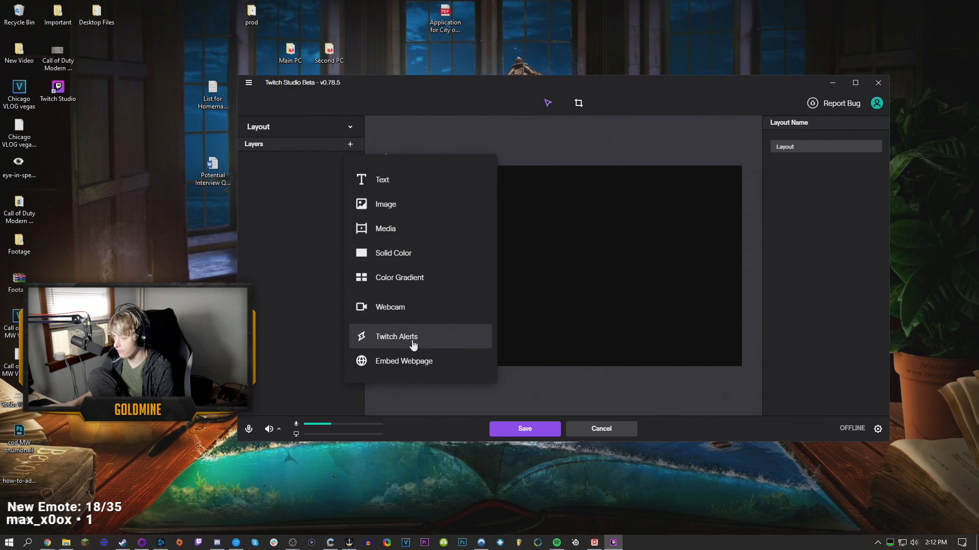
Add a Twitch Alerts layer to a new layout, then discard it without saving
click(395, 336)
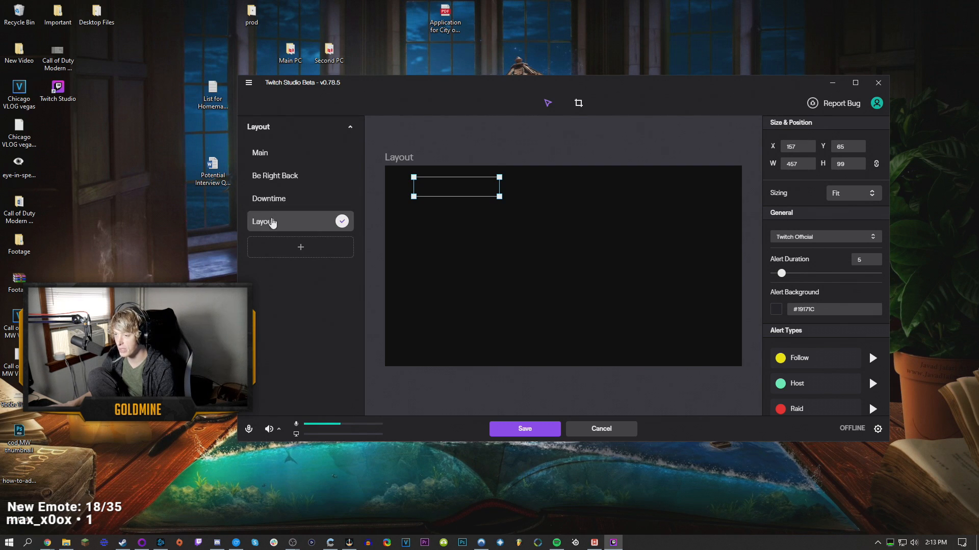
click(600, 429)
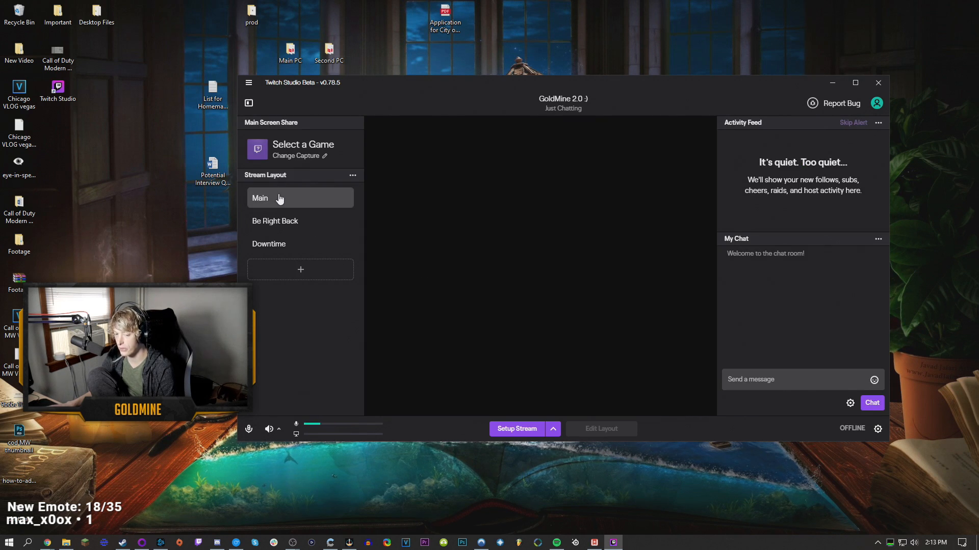
Activate the Main layout and go live with 'GoldMine 2.0 :)' in Just Chatting
click(287, 198)
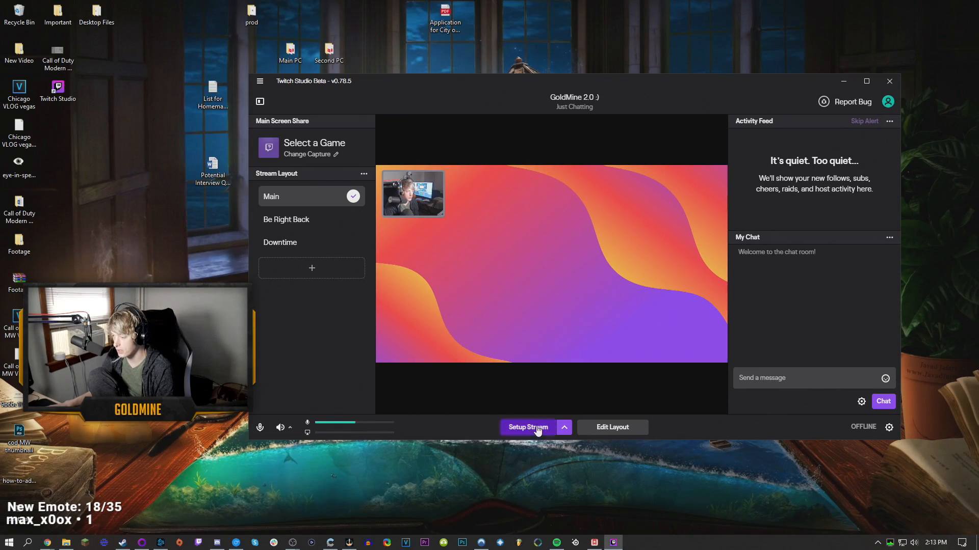
click(527, 428)
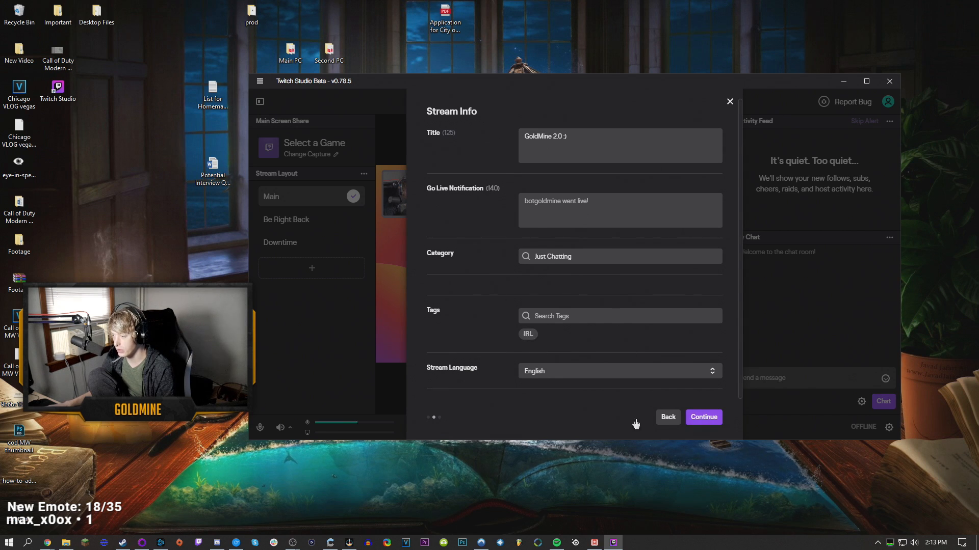
click(702, 417)
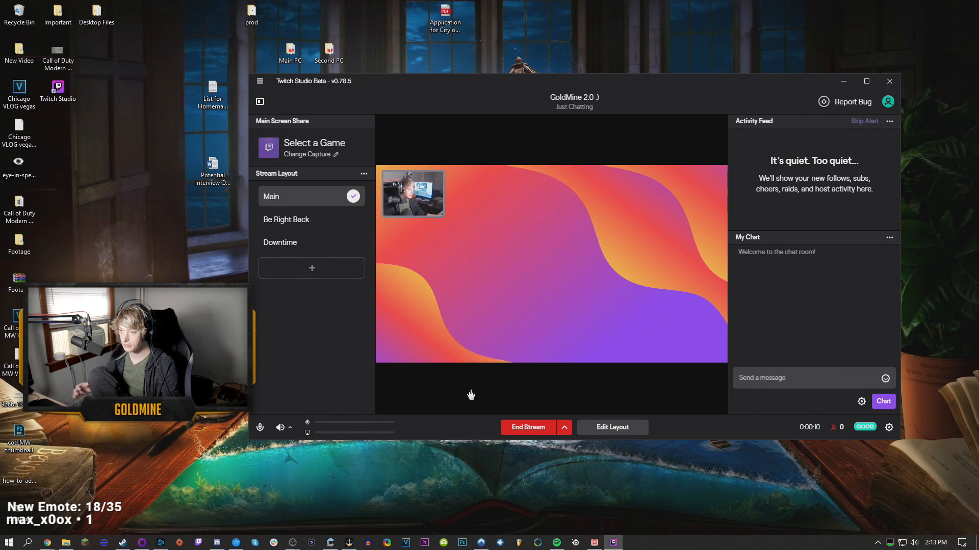
Switch the main screen share to Entire Screen (Monitor 1) while live
click(314, 143)
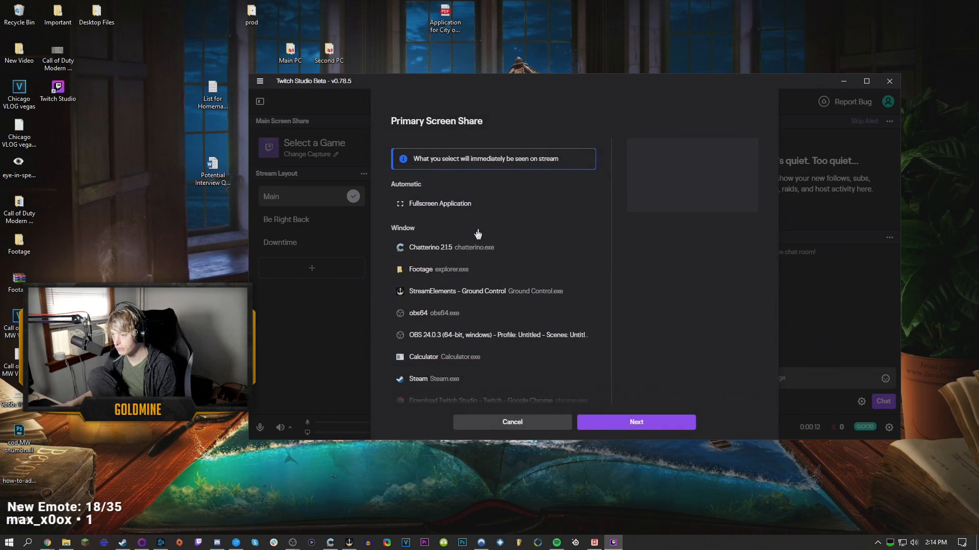
scroll(down, 3)
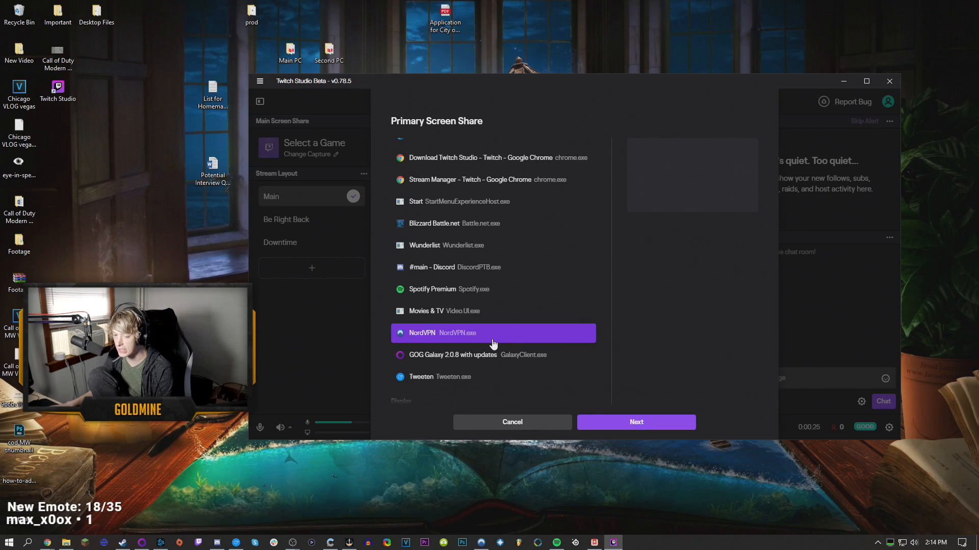
scroll(down, 3)
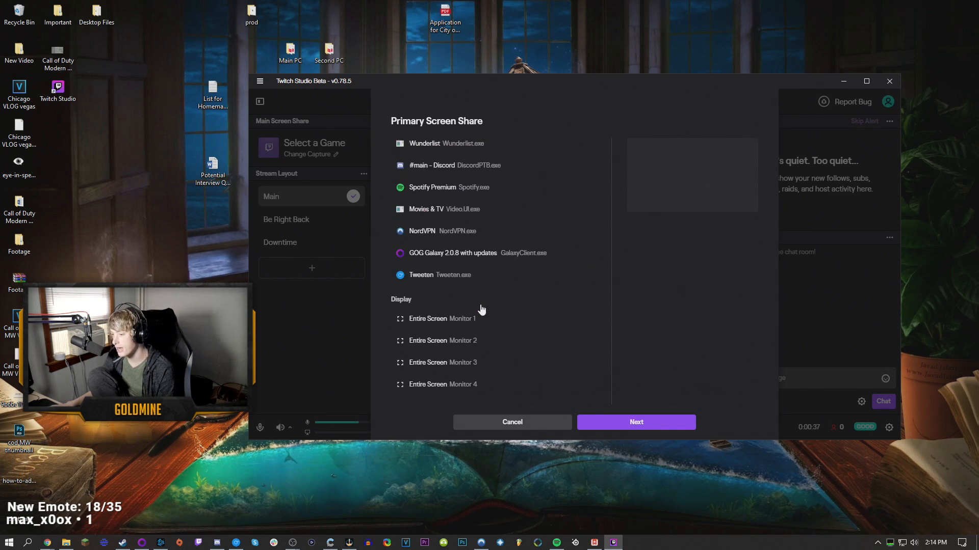
click(442, 319)
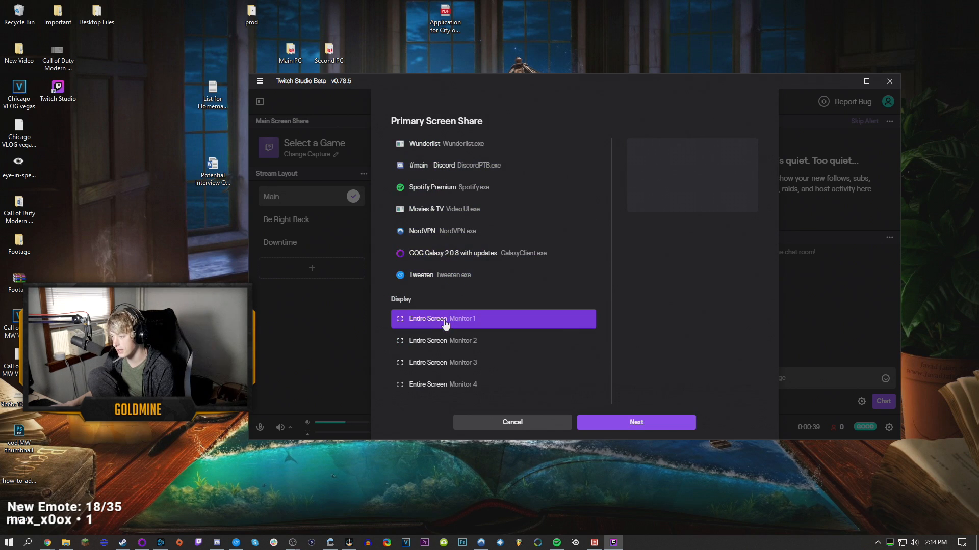
click(635, 422)
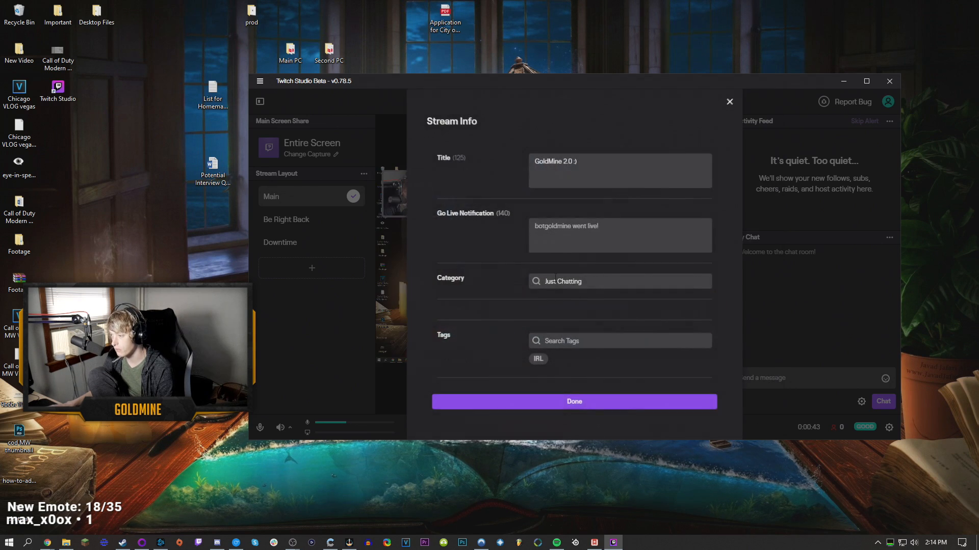
click(572, 401)
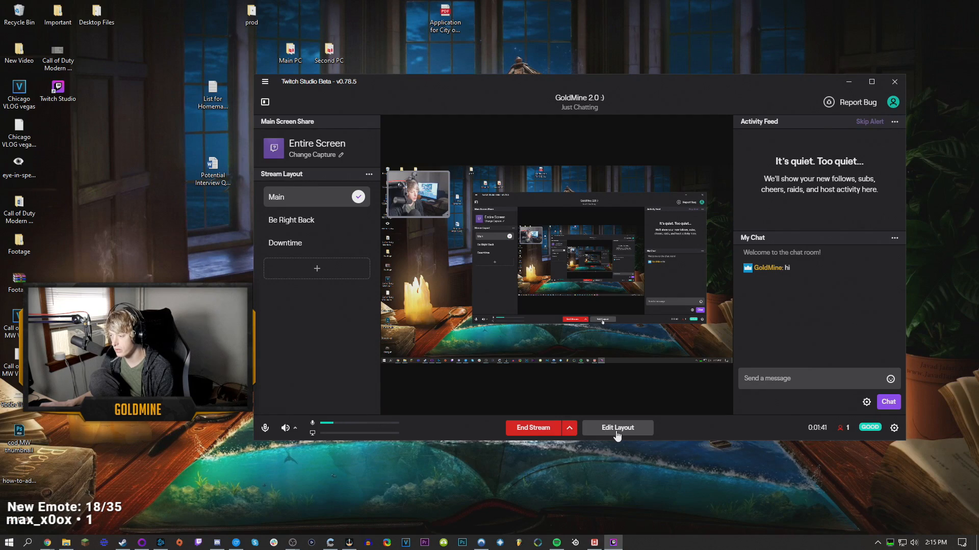
Review the Main layout's layers in the editor and save it unchanged
click(617, 427)
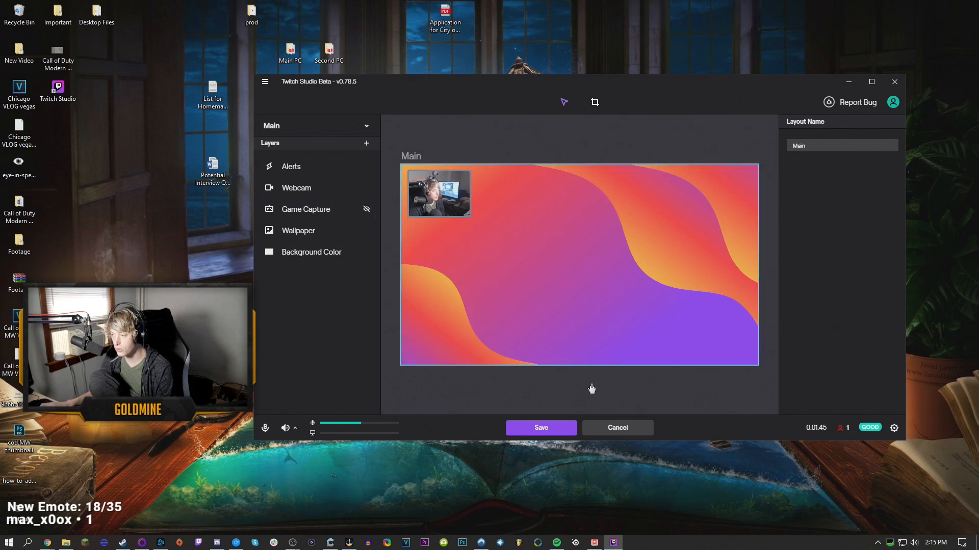
click(540, 427)
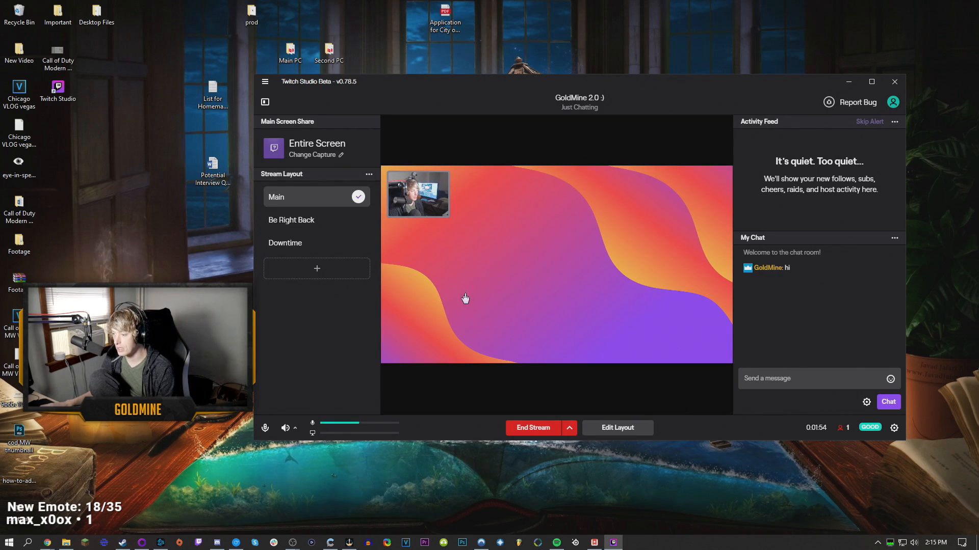
mouse_move(836, 348)
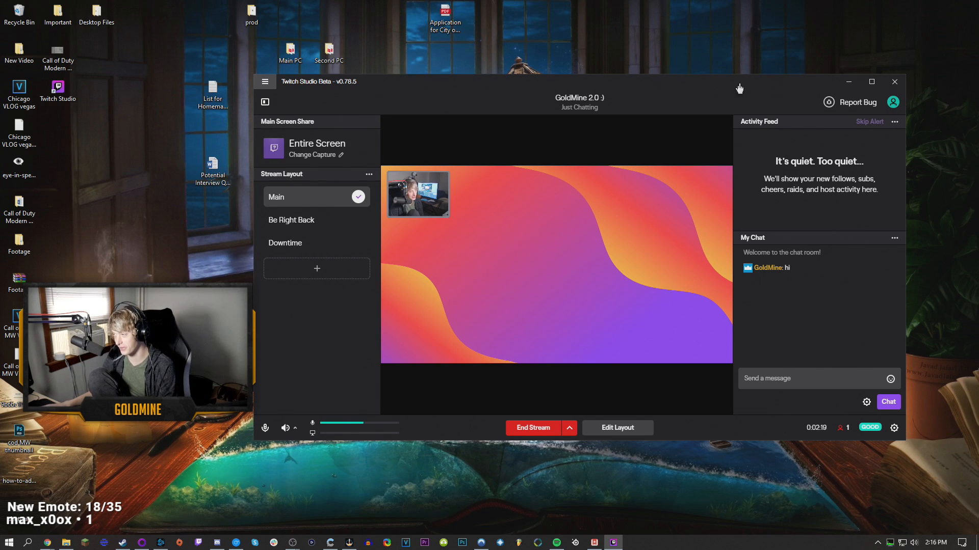
mouse_move(770, 219)
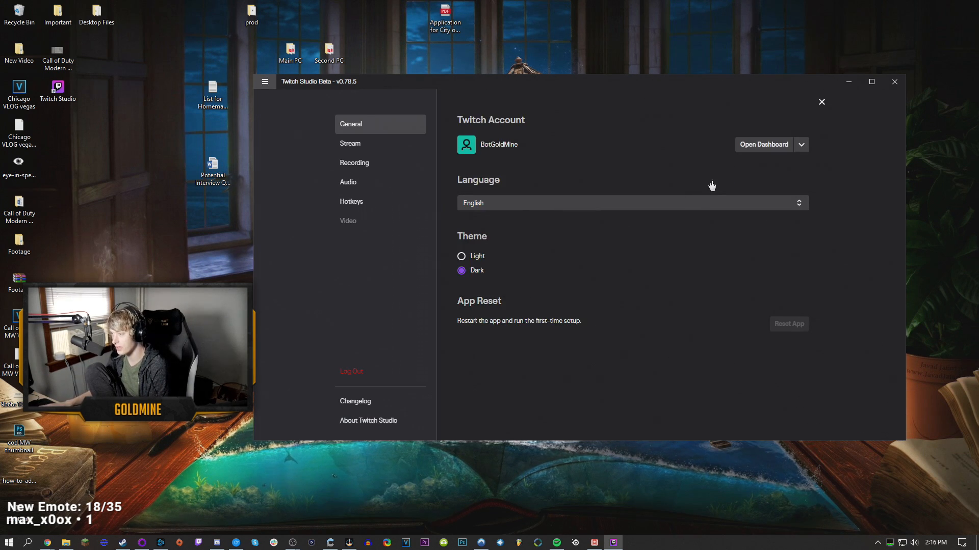
Close Settings and bring the Chrome Twitch Studio download page forward
click(821, 102)
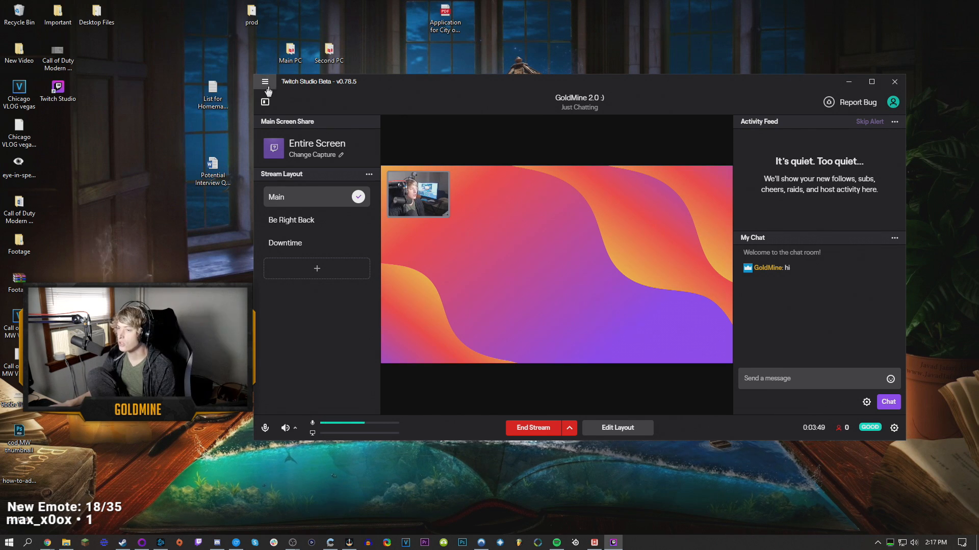
click(265, 82)
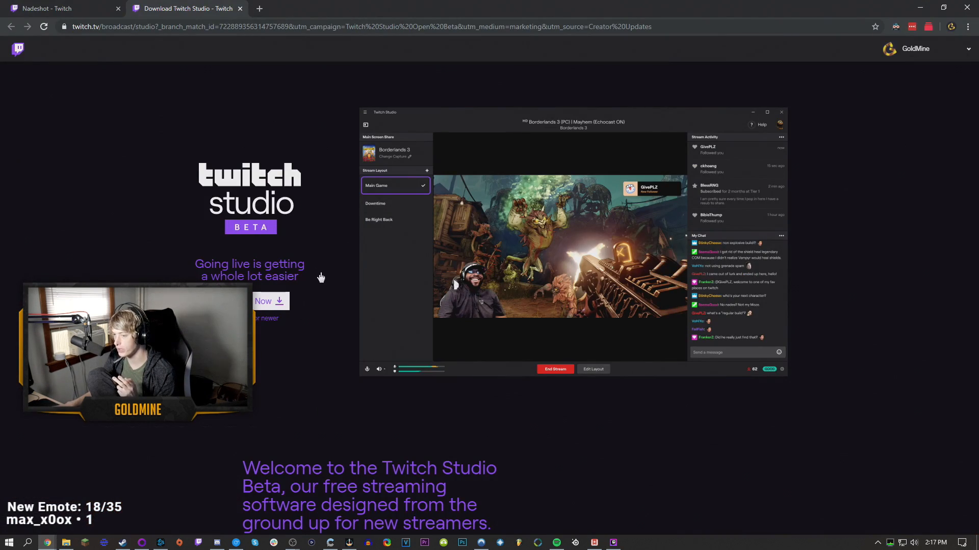
Scroll through the Twitch Studio download page's feature list and back up
scroll(down, 3)
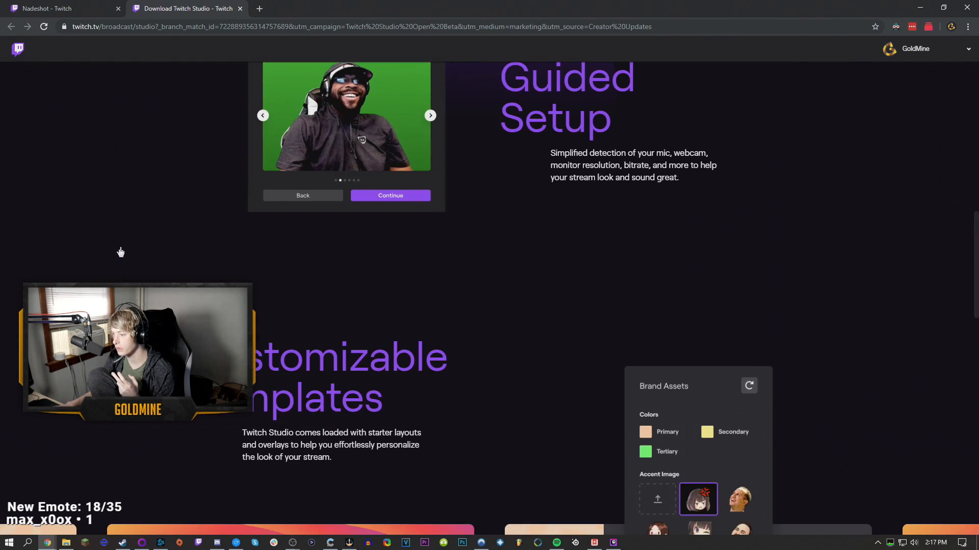
scroll(down, 3)
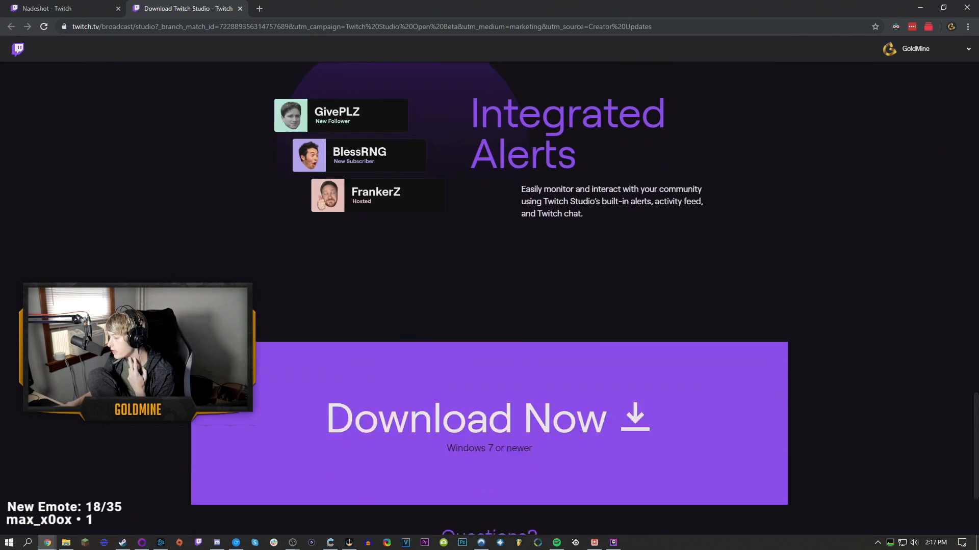
scroll(down, 3)
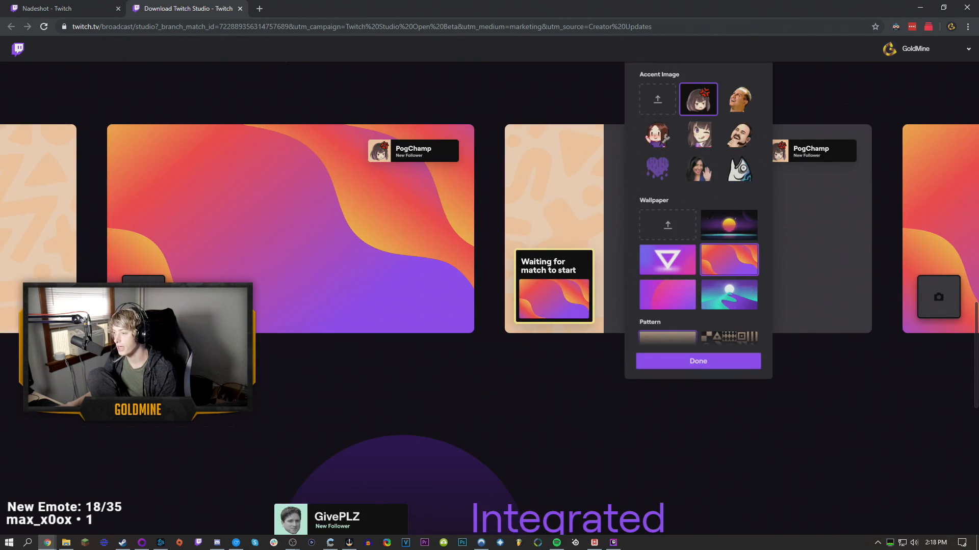
scroll(down, 3)
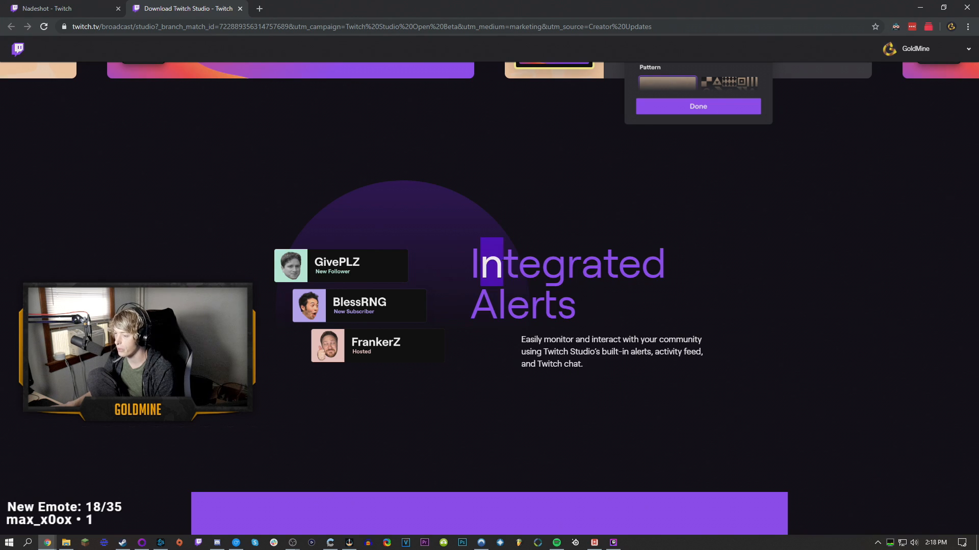
scroll(up, 3)
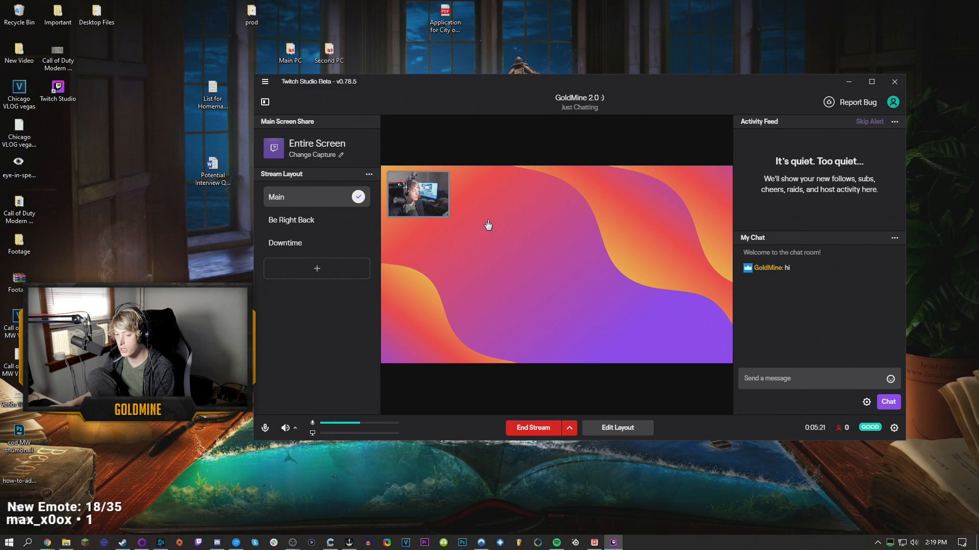
mouse_move(667, 91)
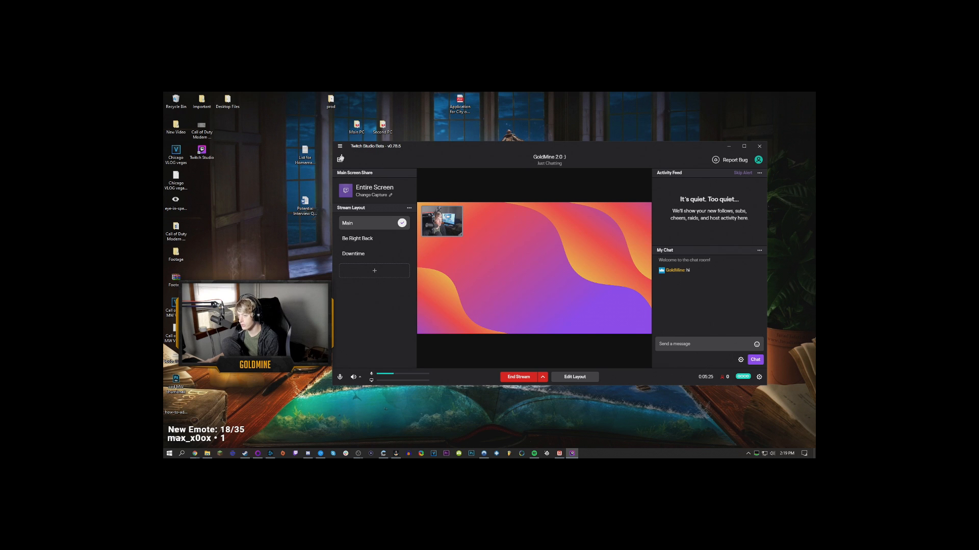
right_click(450, 92)
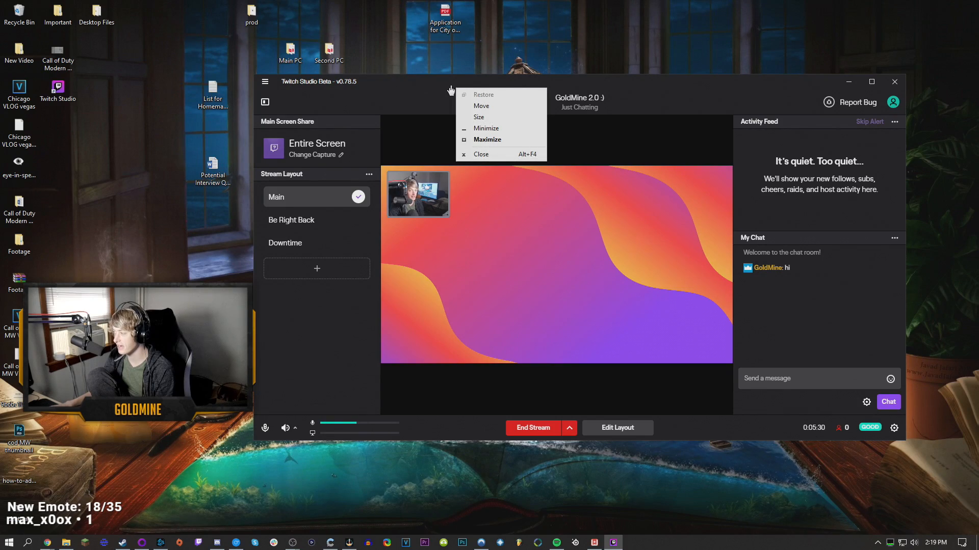
click(591, 86)
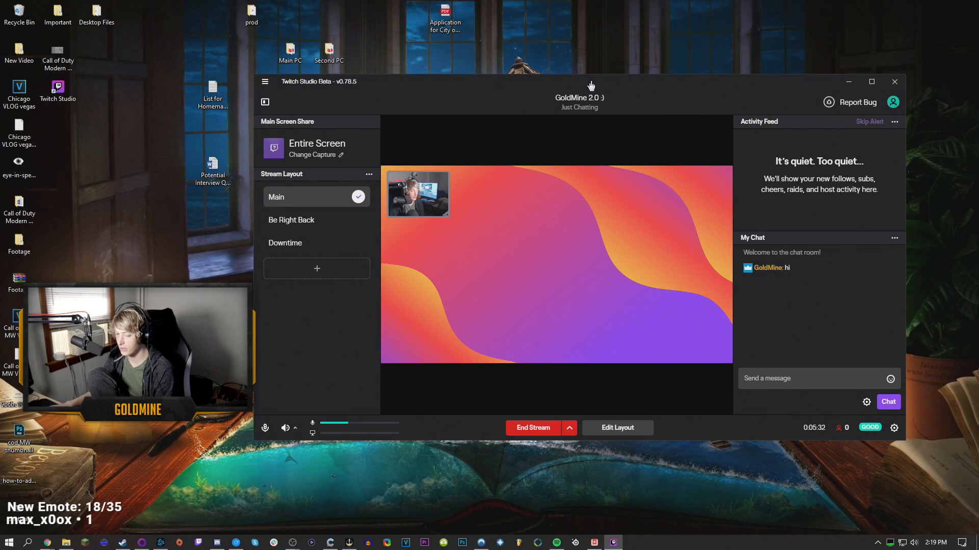
click(893, 82)
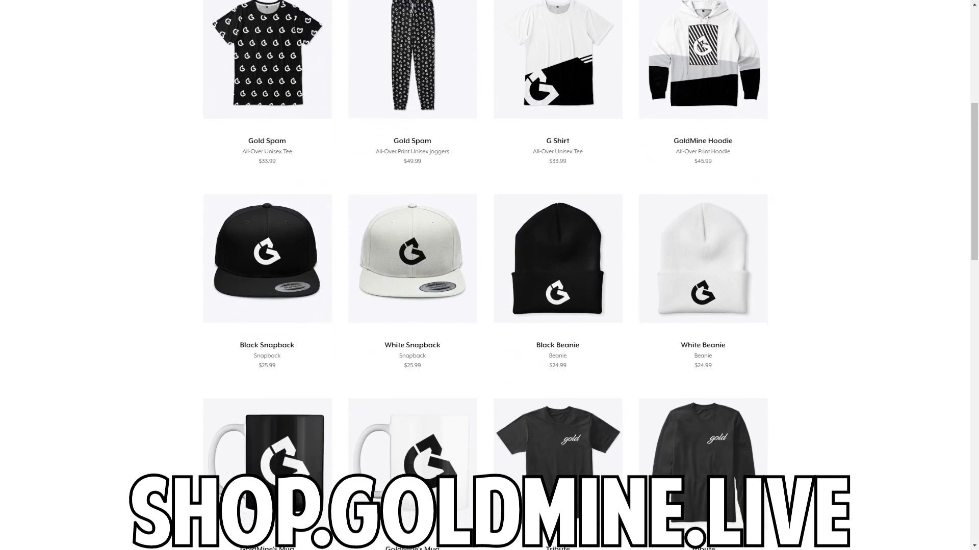
scroll(down, 3)
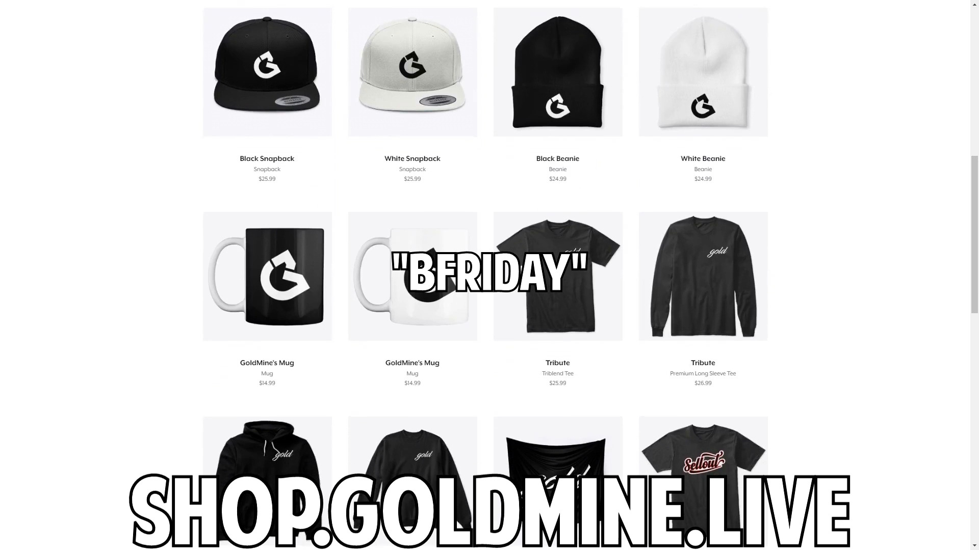
scroll(down, 3)
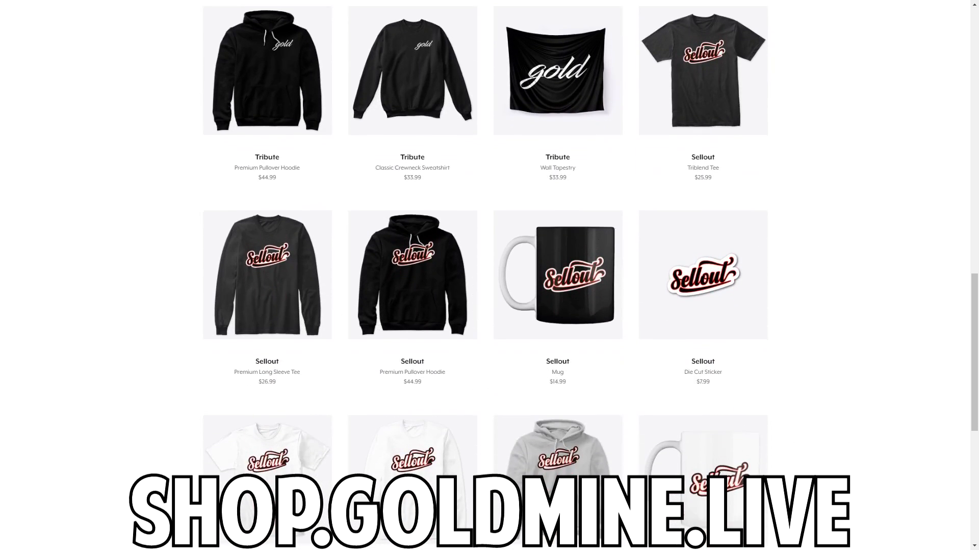